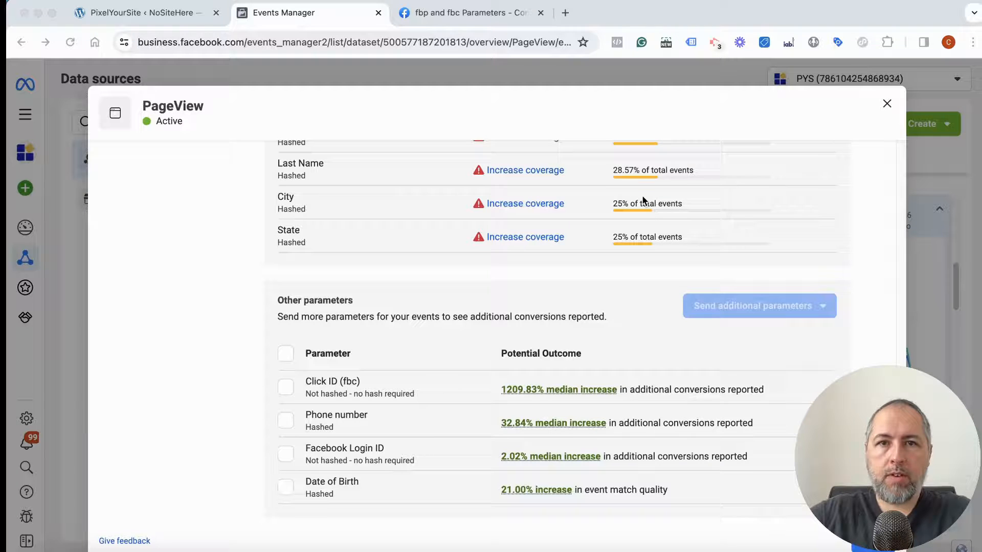
# Switch to the 'fbp and fbc Parameters' docs and view the fbc/_fbc cookie section
pyautogui.click(467, 12)
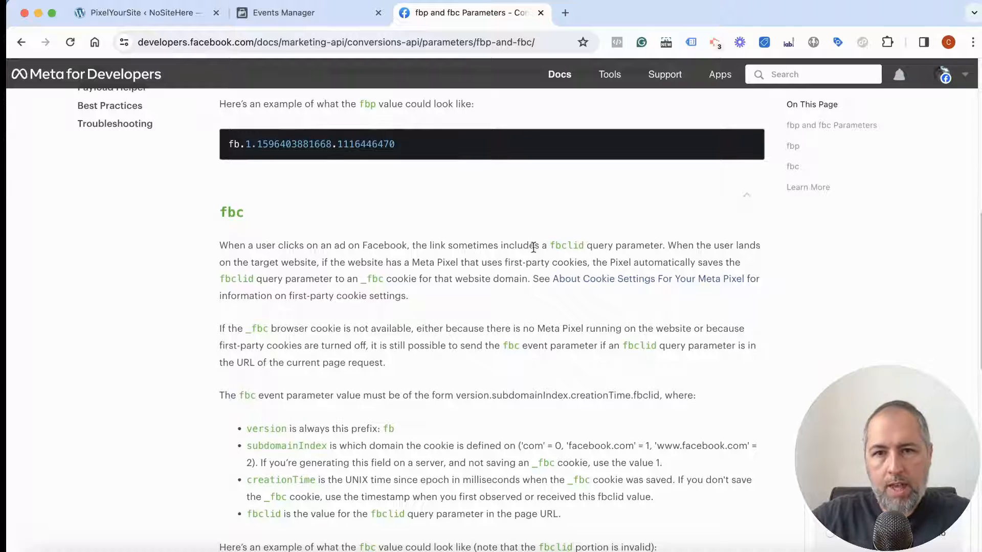
pyautogui.moveTo(569, 244)
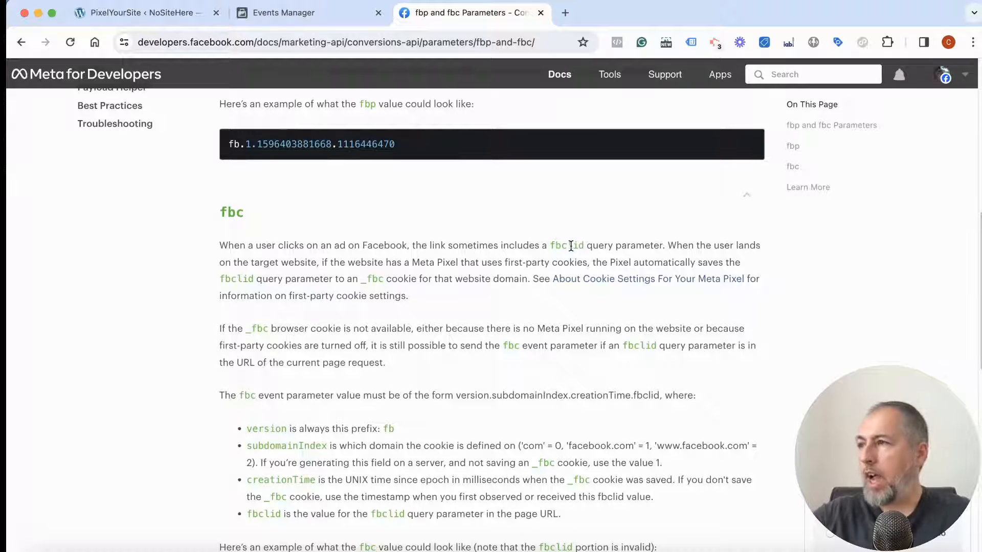